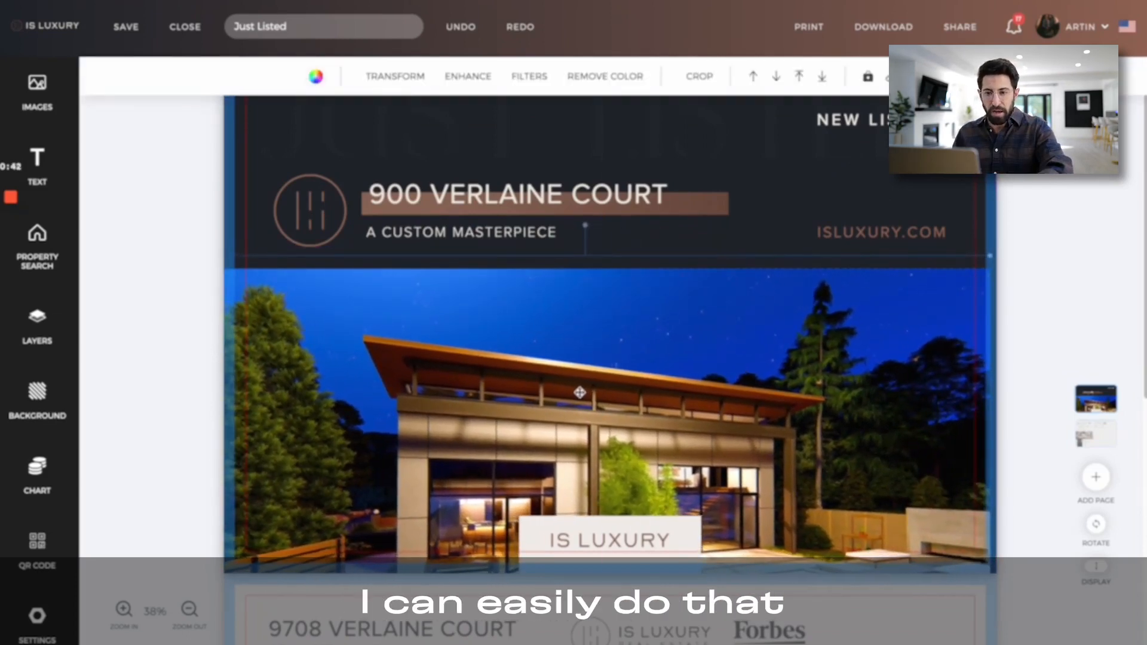
- Change the street address heading to 123 Verlaine Court via the Images panel
{"action": "left_click", "coordinate": [37, 92]}
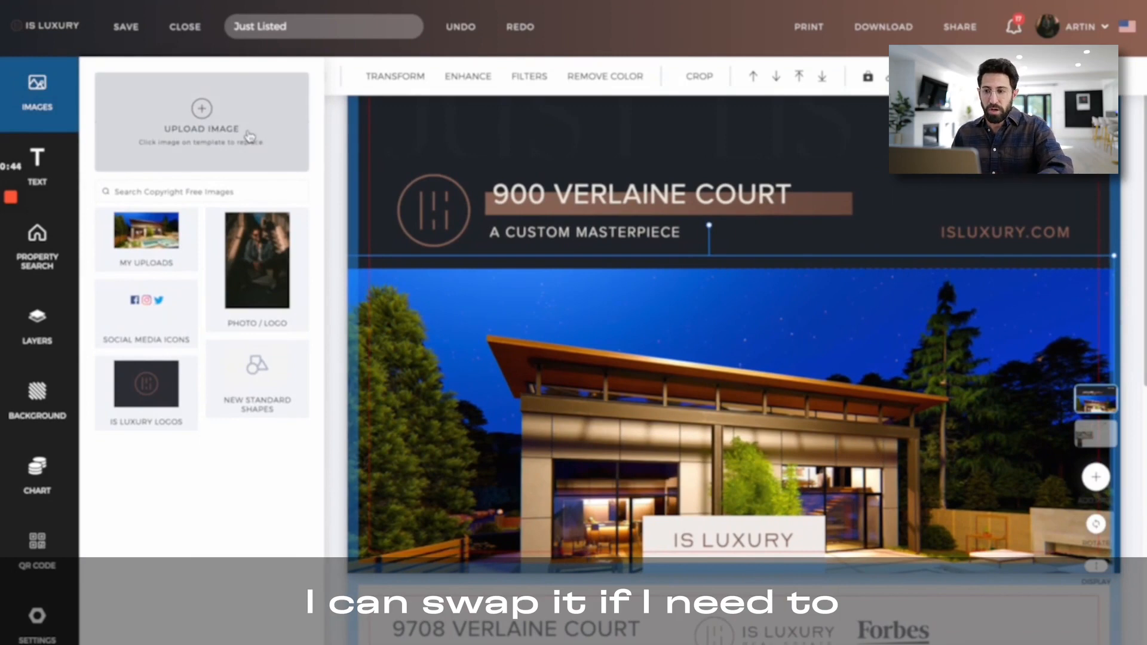
{"action": "left_click", "coordinate": [641, 194]}
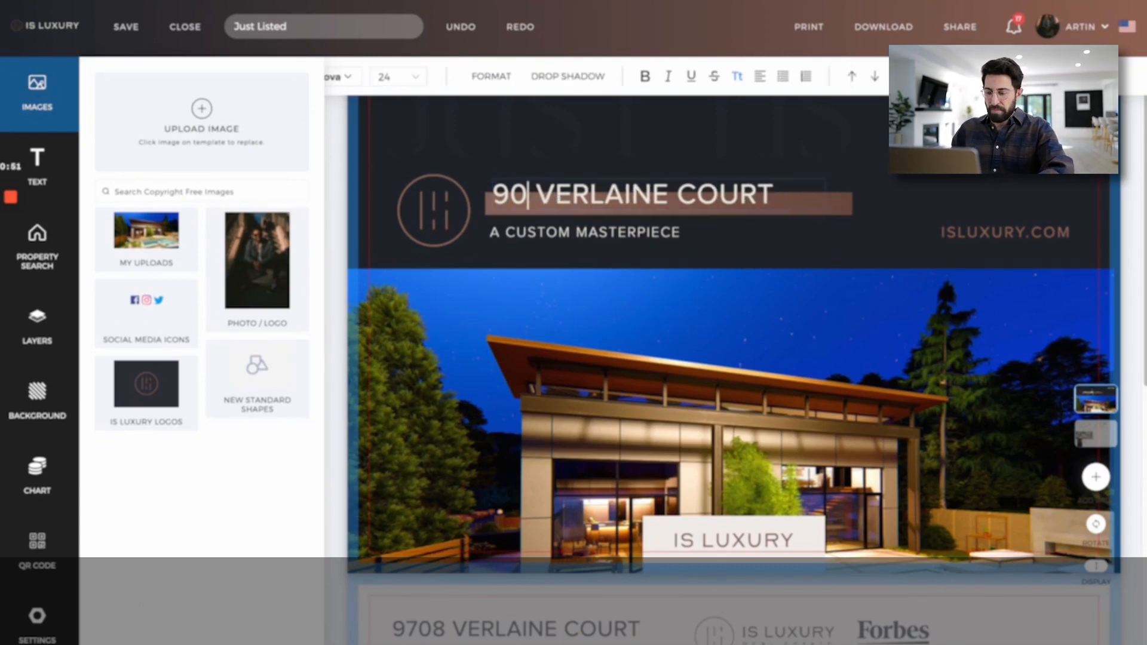
{"action": "type", "text": "123"}
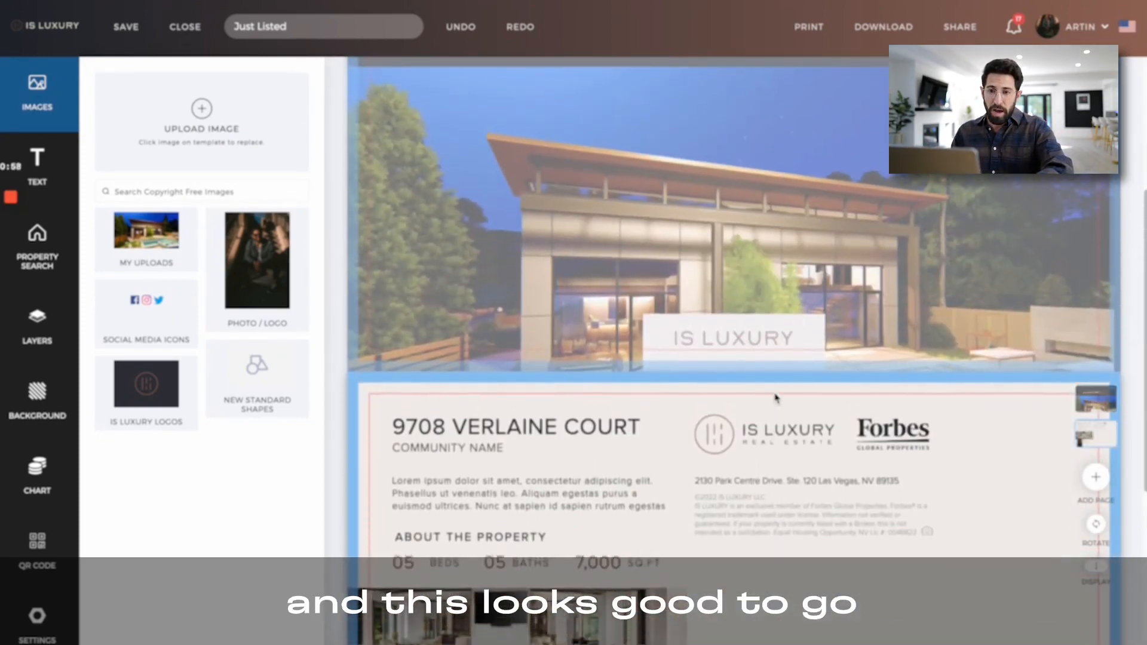
- Save the postcard past the small-font and spell-check warnings, then start a Print Shop order
{"action": "left_click", "coordinate": [126, 28]}
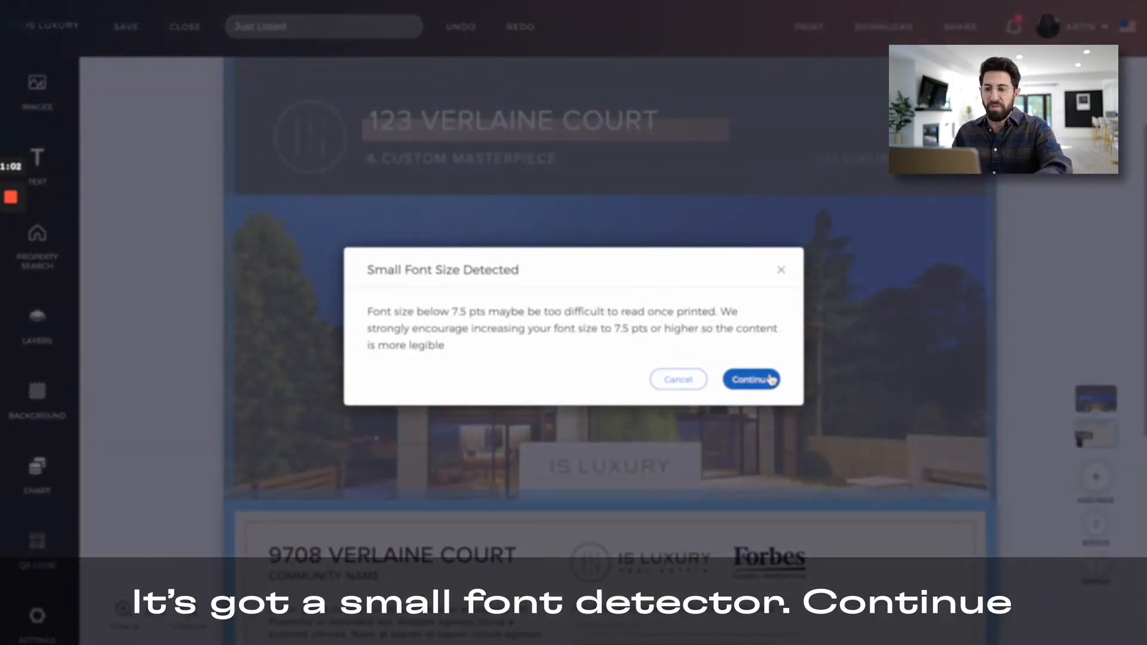
{"action": "left_click", "coordinate": [751, 379]}
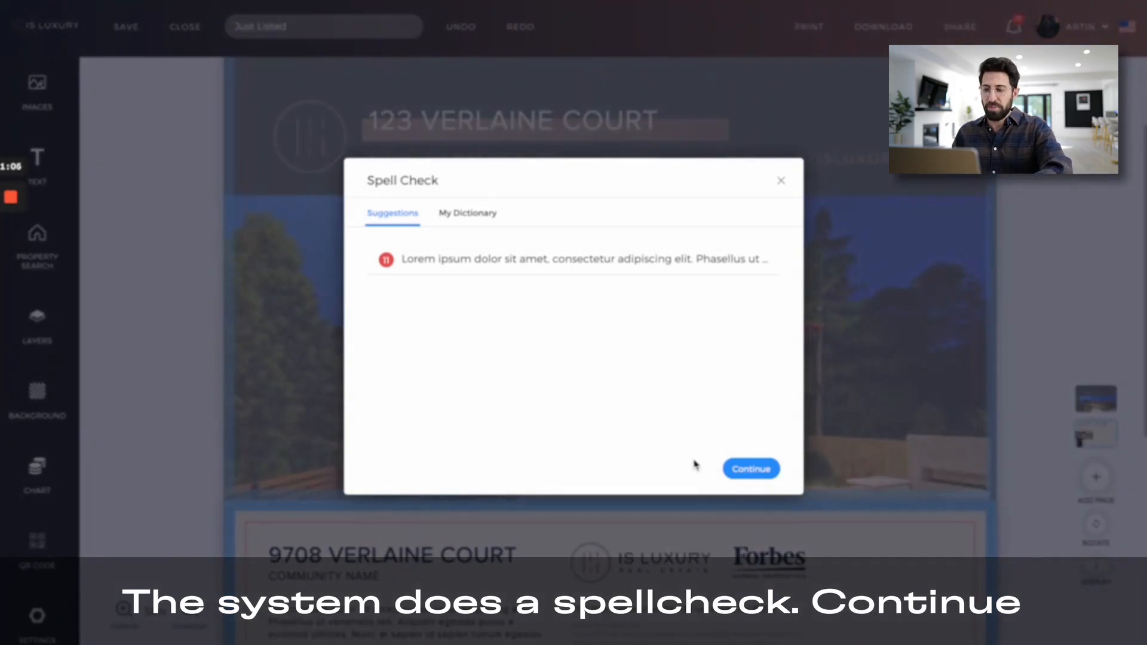
{"action": "left_click", "coordinate": [750, 469]}
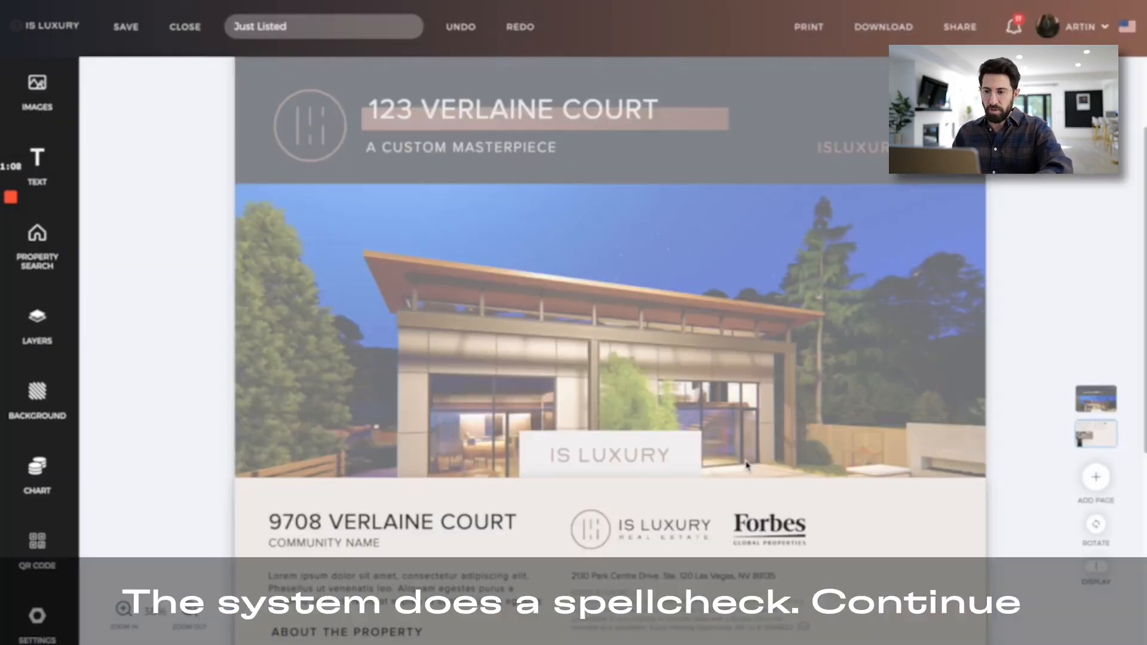
{"action": "left_click", "coordinate": [126, 26]}
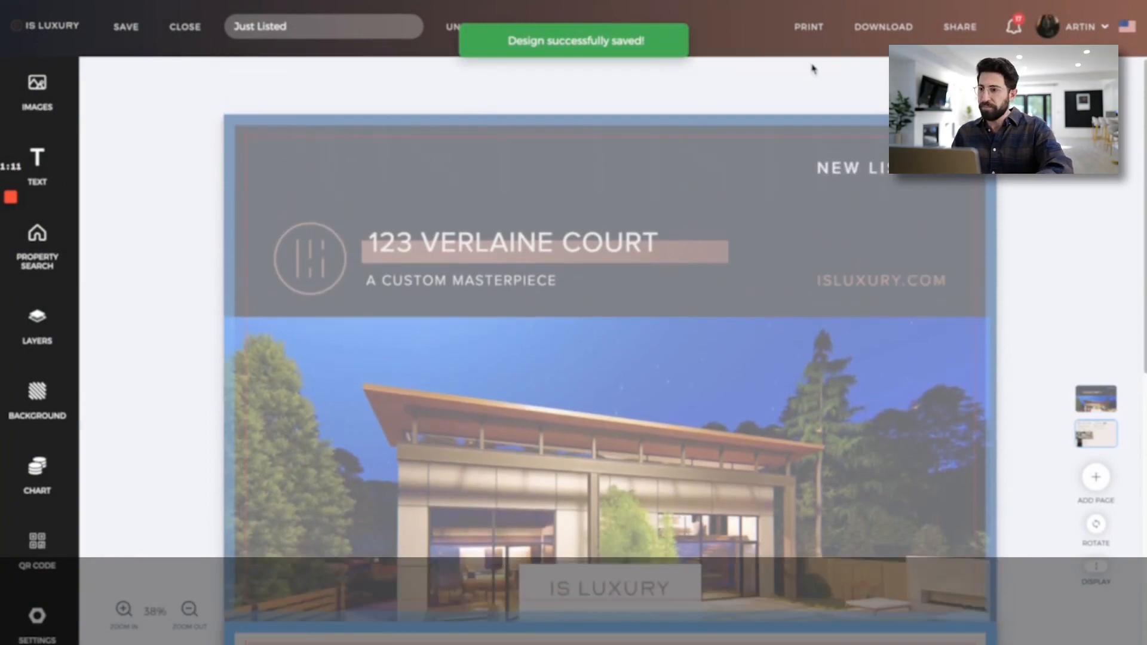
{"action": "left_click", "coordinate": [808, 28]}
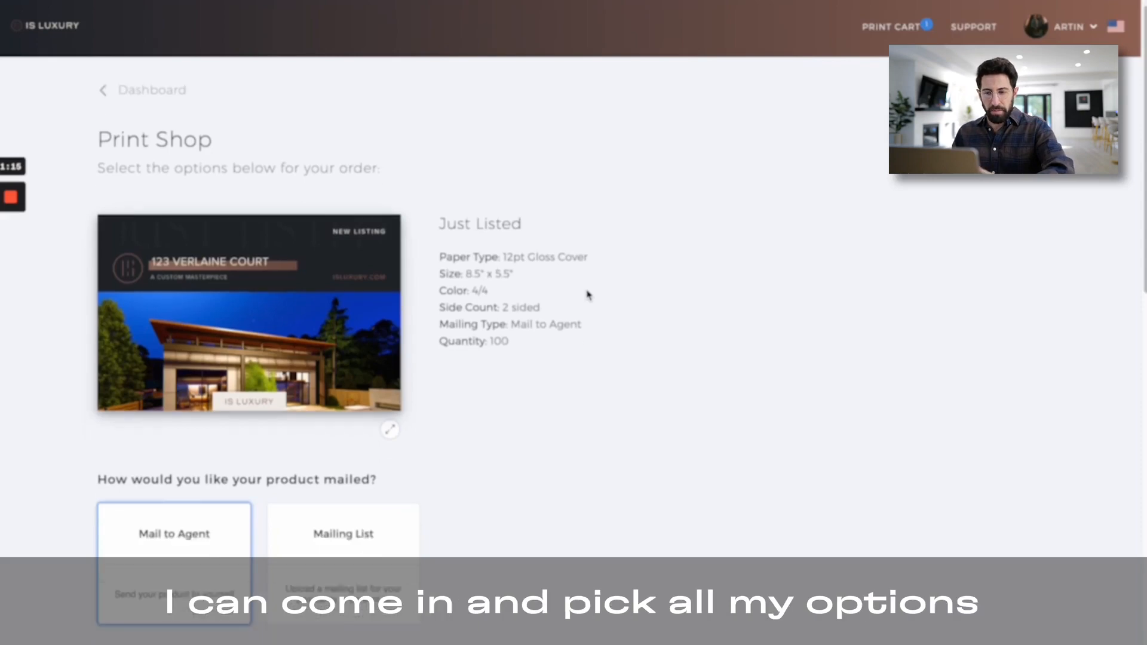
- Choose Mailing List delivery under 'How would you like your product mailed?'
{"action": "scroll", "scroll_direction": "down", "scroll_amount": 3}
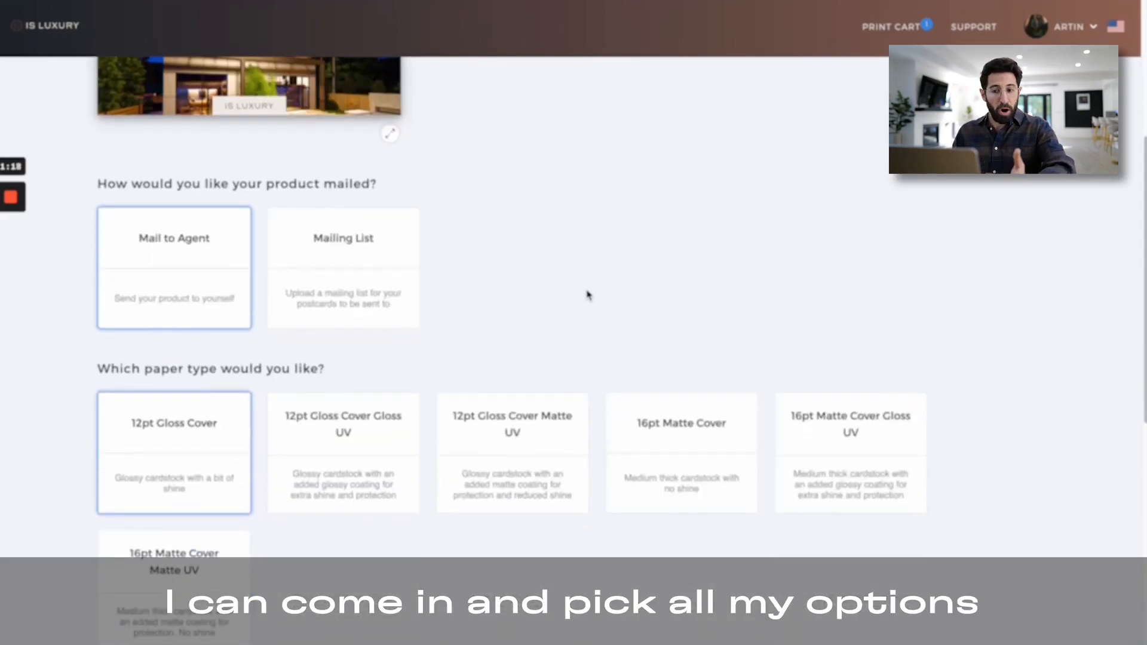
{"action": "scroll", "scroll_direction": "down", "scroll_amount": 3}
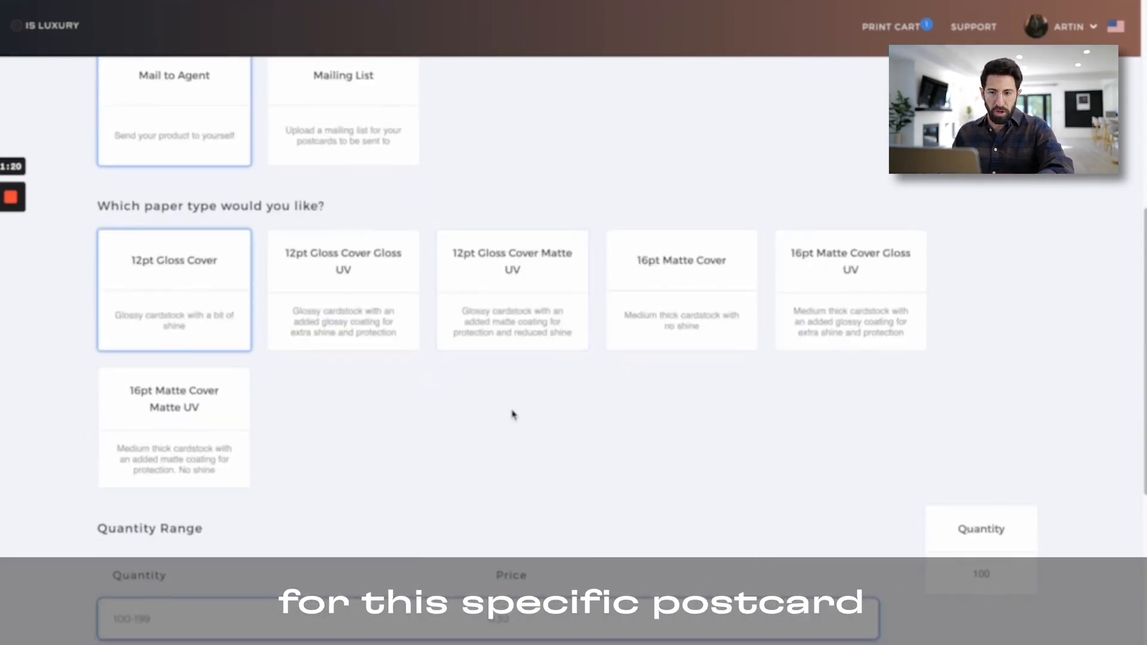
{"action": "scroll", "scroll_direction": "up", "scroll_amount": 3}
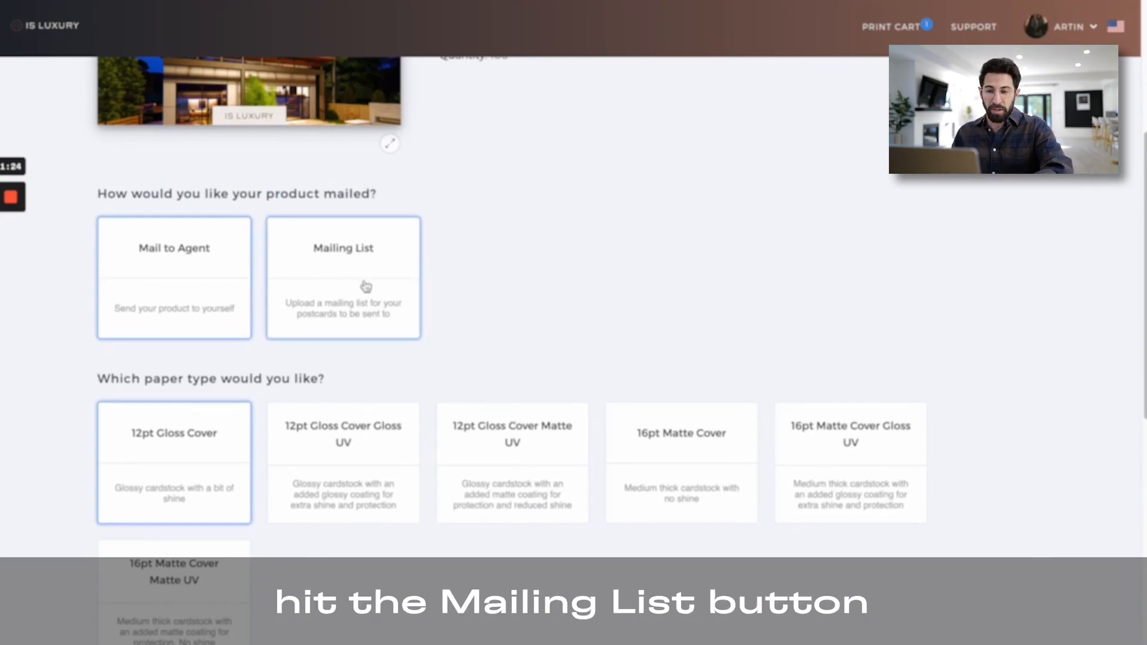
{"action": "left_click", "coordinate": [343, 279]}
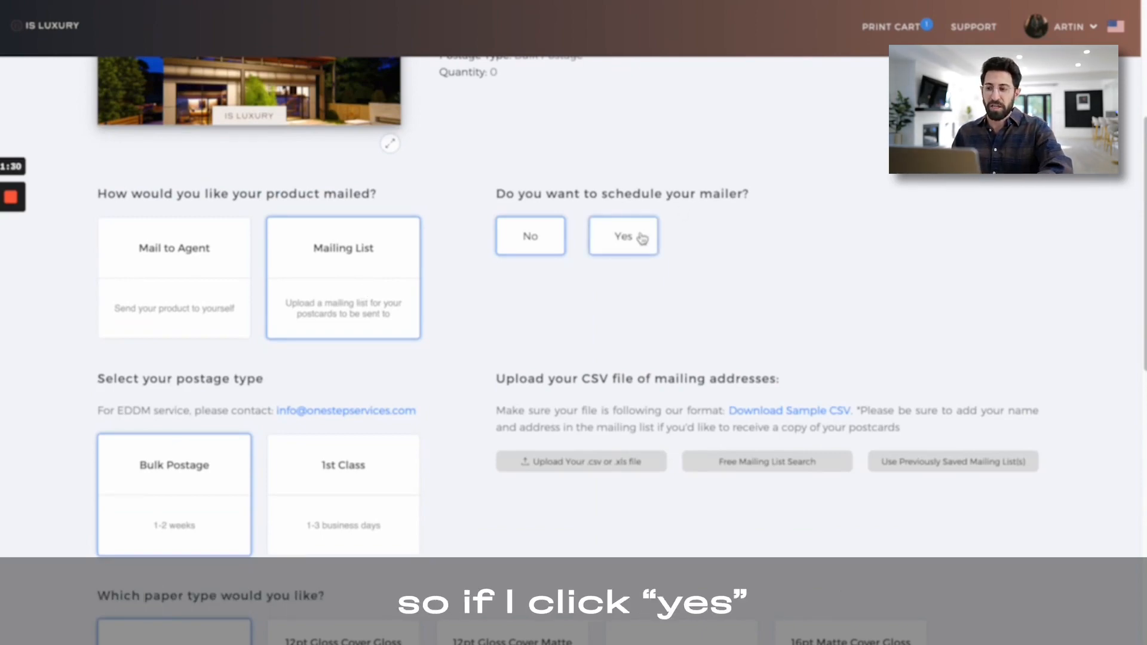
- Schedule the mailer for 01/30/2023 and go to the Free Mailing List Search
{"action": "left_click", "coordinate": [623, 235]}
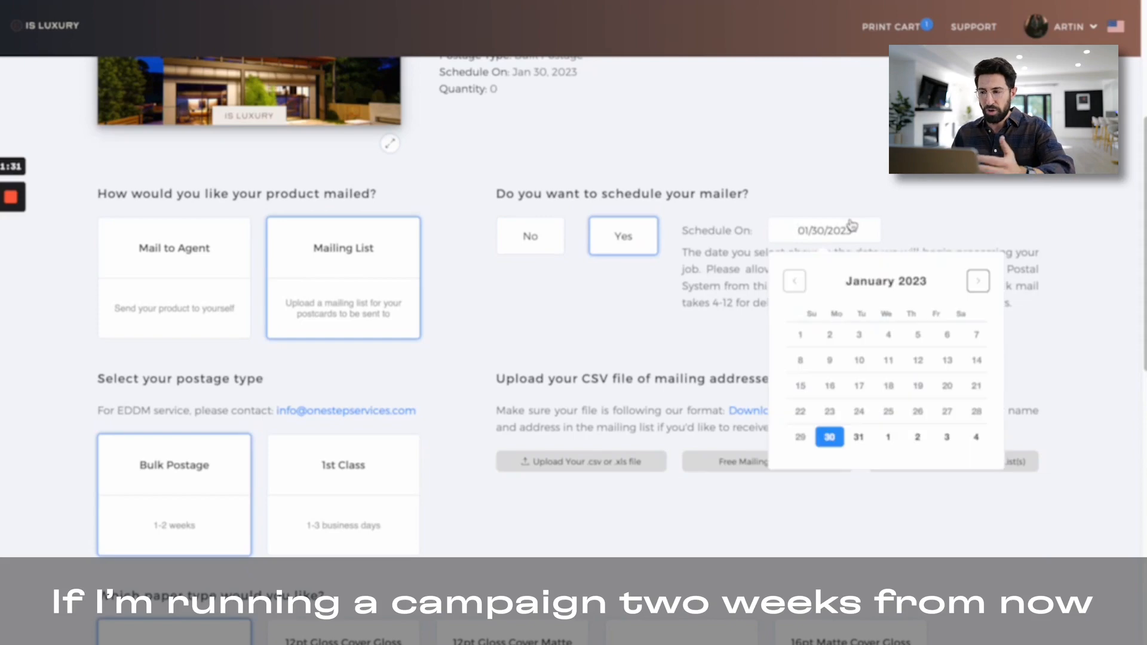
{"action": "left_click", "coordinate": [979, 281]}
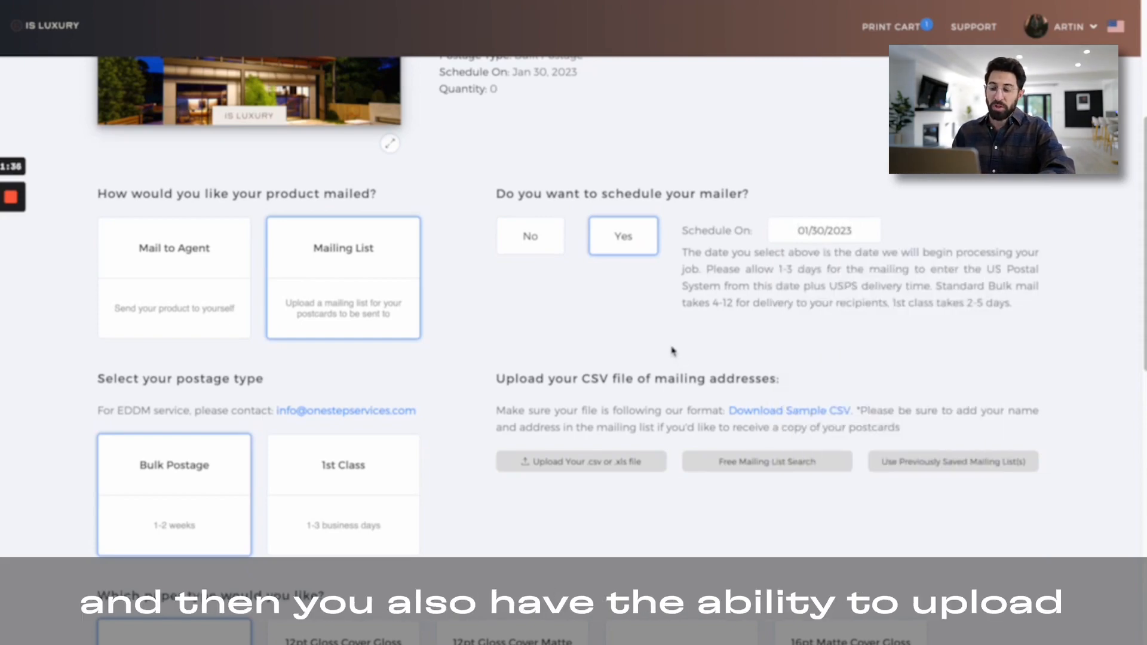
{"action": "scroll", "scroll_direction": "down", "scroll_amount": 3}
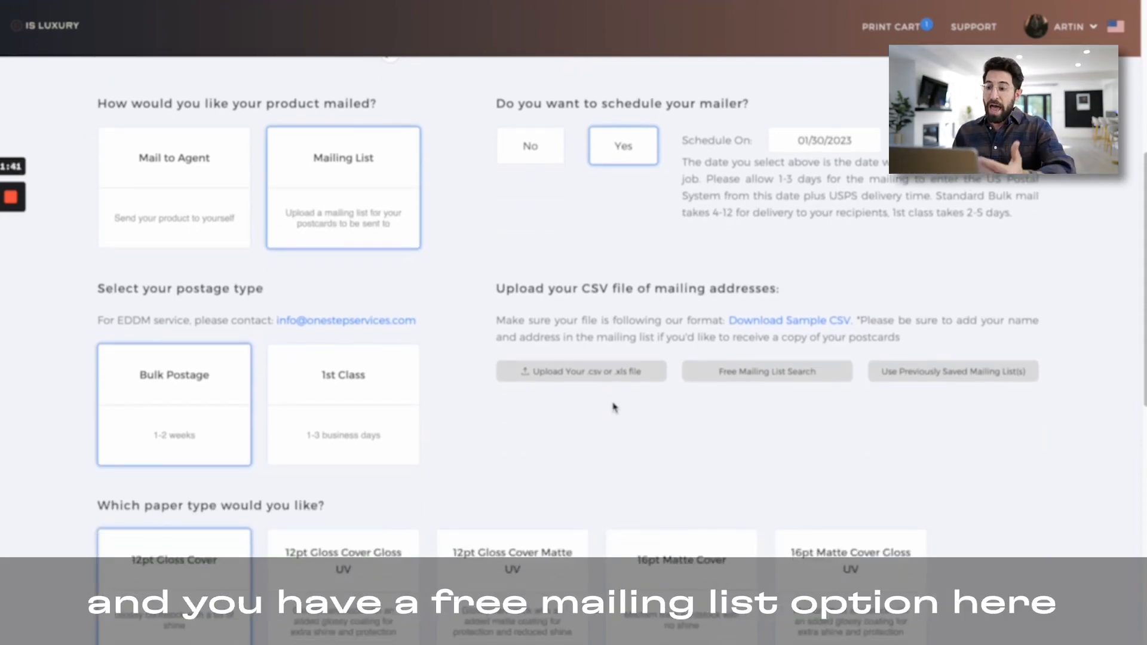
{"action": "mouse_move", "coordinate": [789, 386]}
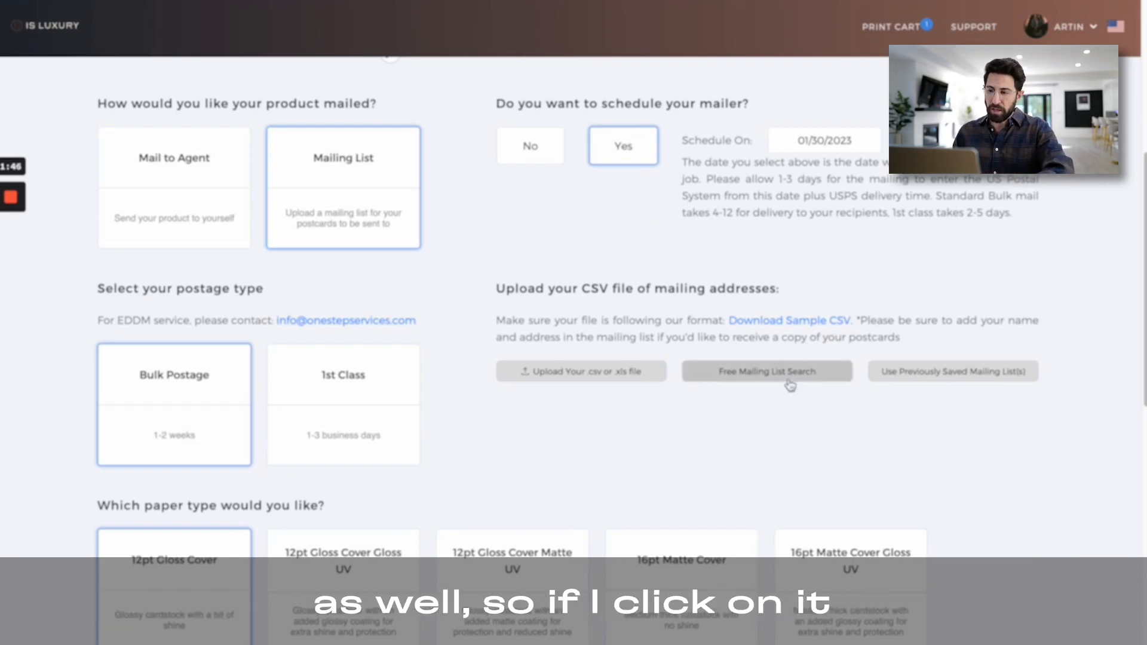
{"action": "left_click", "coordinate": [766, 370]}
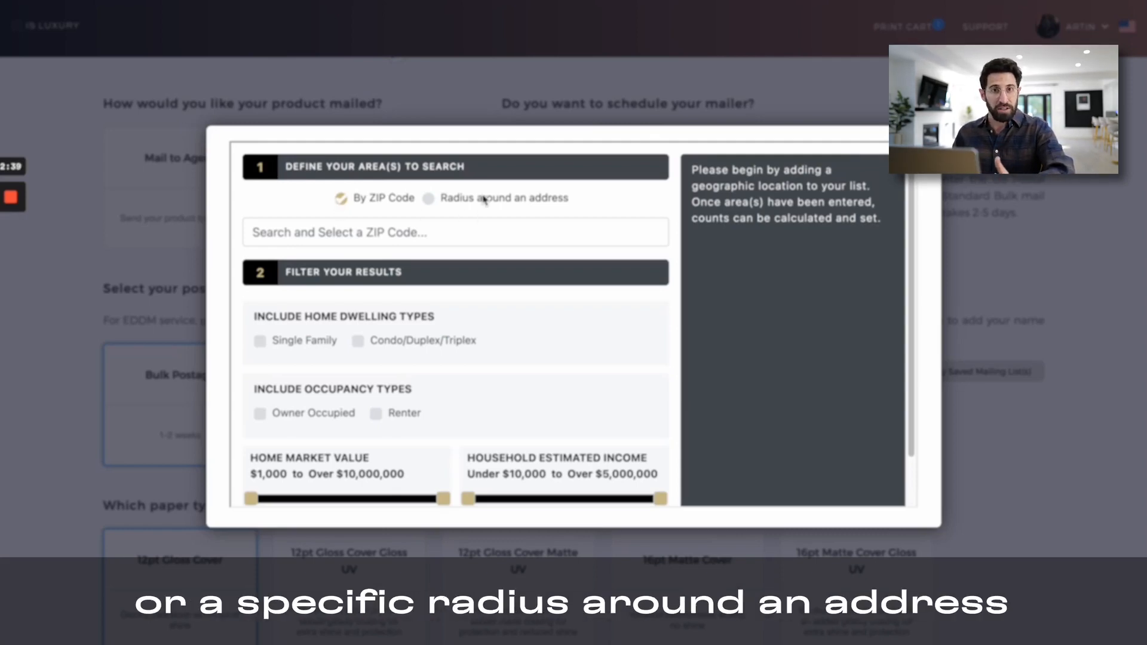
- Switch the free list search to a .5-mile radius around Porter Ranch, CA 91326, USA
{"action": "left_click", "coordinate": [428, 197]}
{"action": "type", "text": ".5"}
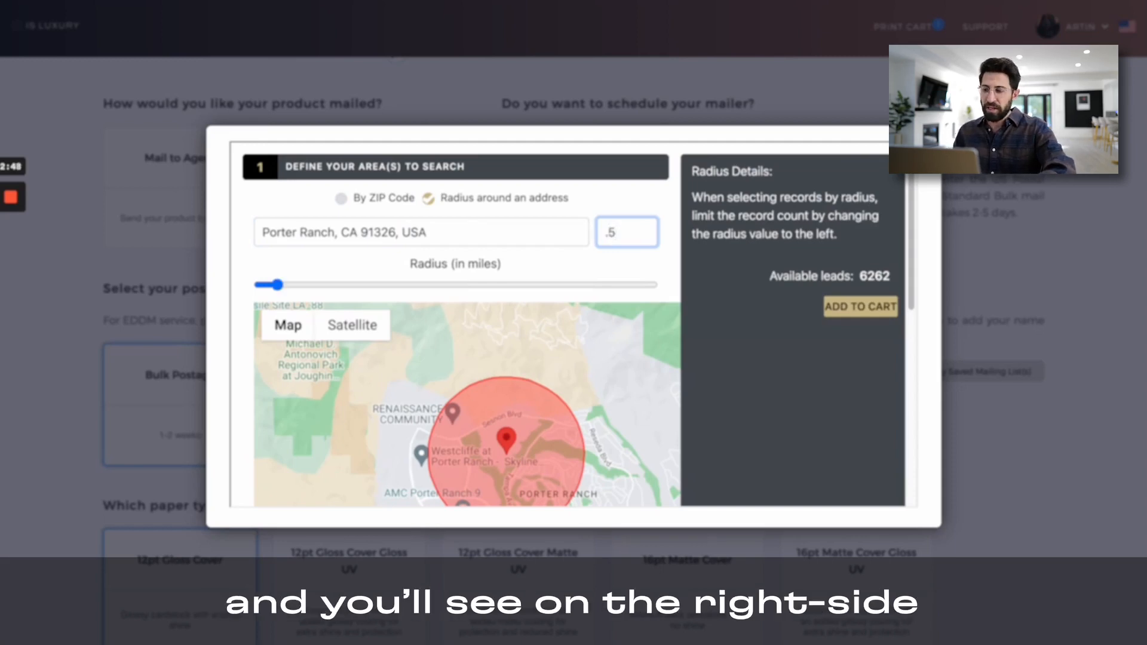
{"action": "mouse_move", "coordinate": [536, 407]}
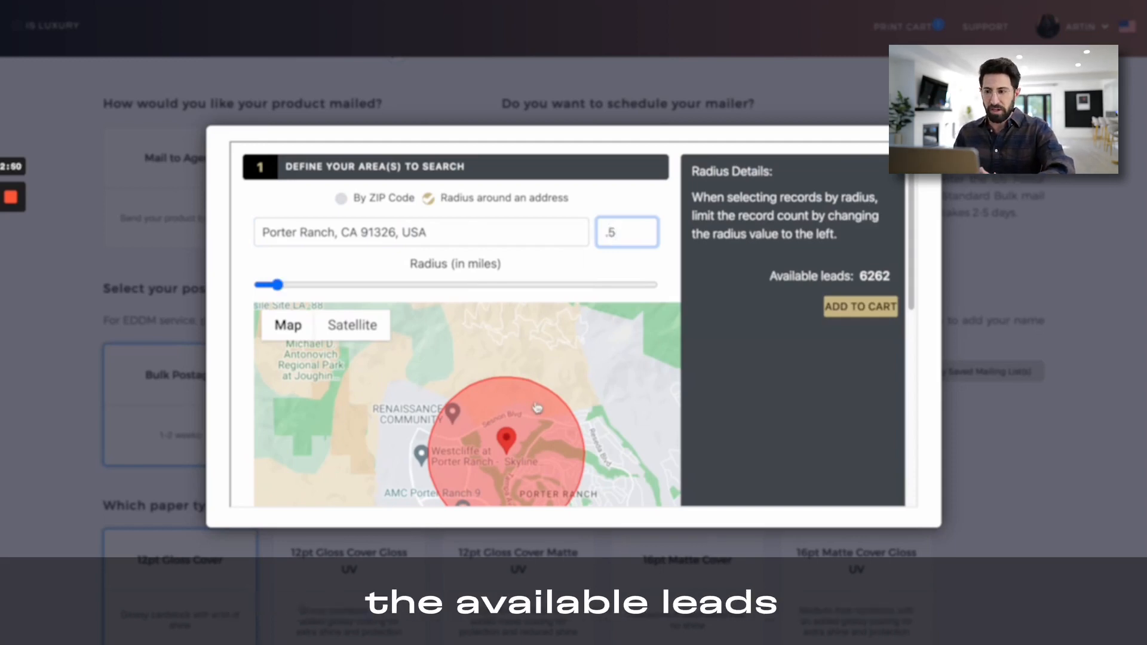
- Filter results to Single Family and Owner Occupied homes, leaving 1,166 available leads
{"action": "scroll", "scroll_direction": "down", "scroll_amount": 3}
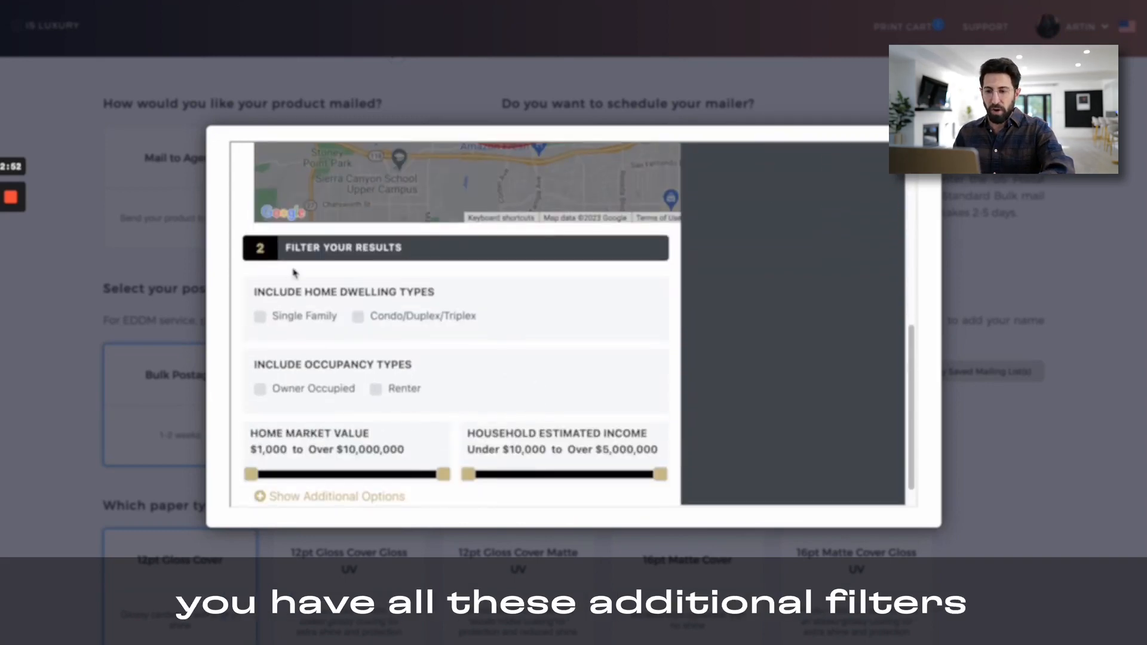
{"action": "scroll", "scroll_direction": "down", "scroll_amount": 3}
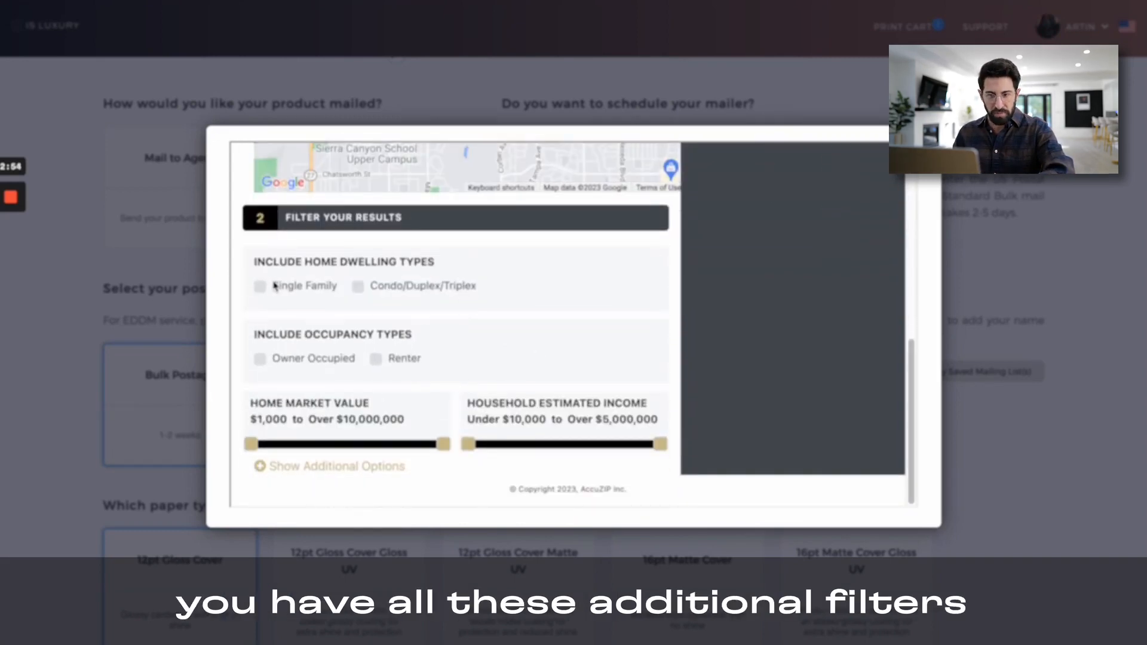
{"action": "left_click", "coordinate": [259, 286]}
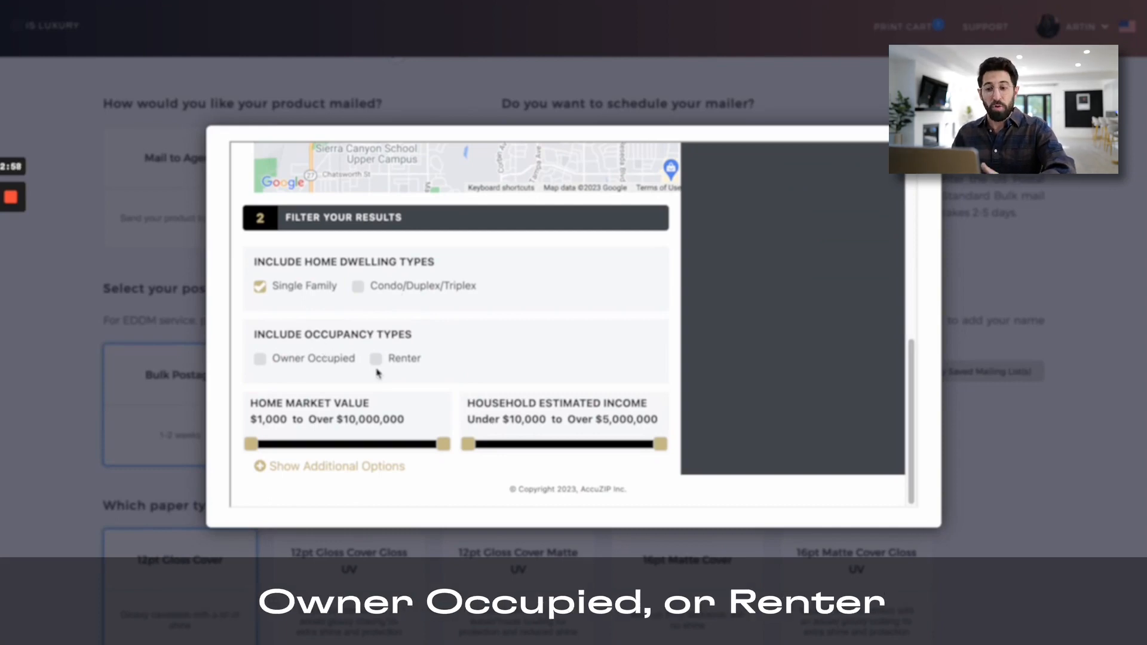
{"action": "left_click", "coordinate": [259, 358]}
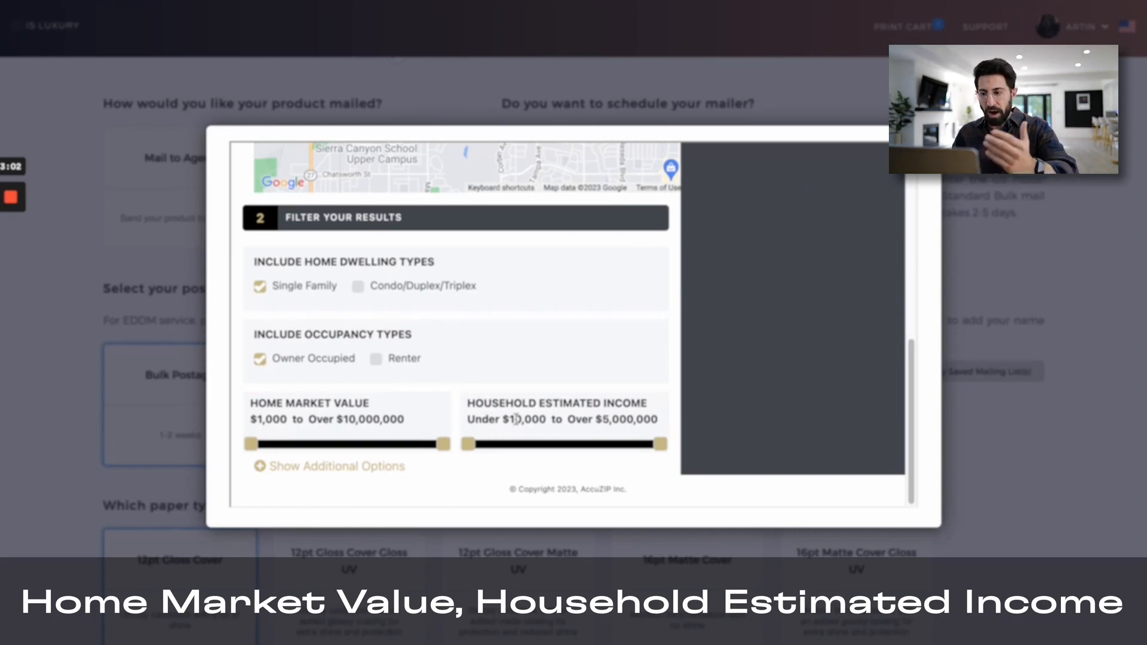
{"action": "left_click", "coordinate": [328, 466]}
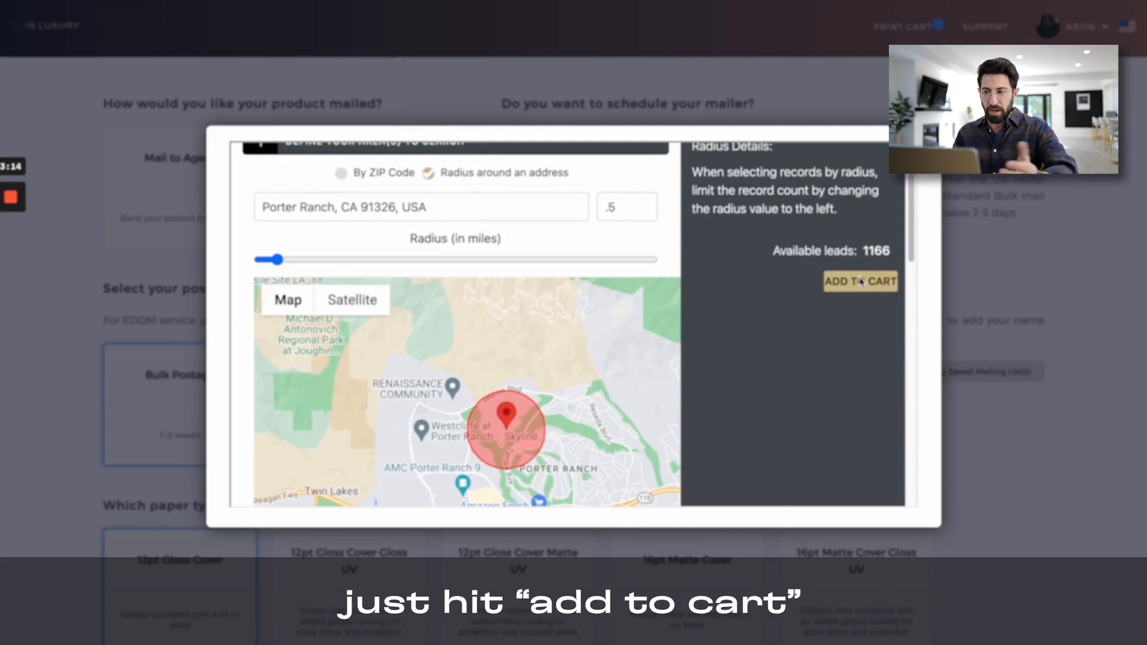
- Attach the 1,166-record list and add the $722.92 postcard order to the print cart
{"action": "left_click", "coordinate": [860, 282]}
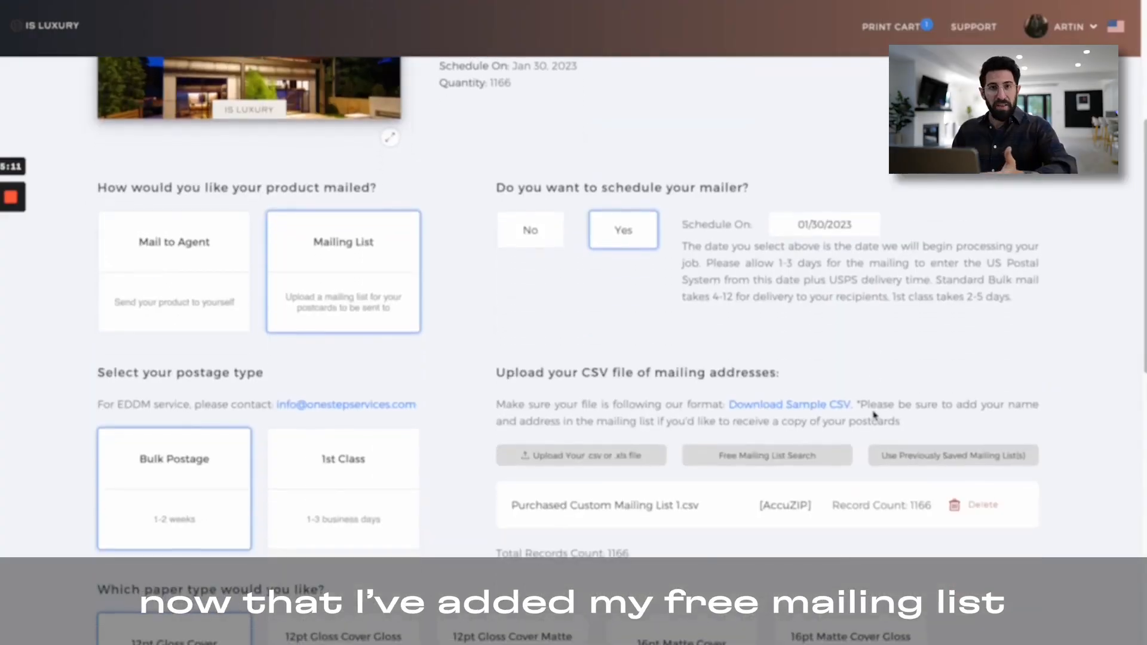
{"action": "scroll", "scroll_direction": "down", "scroll_amount": 3}
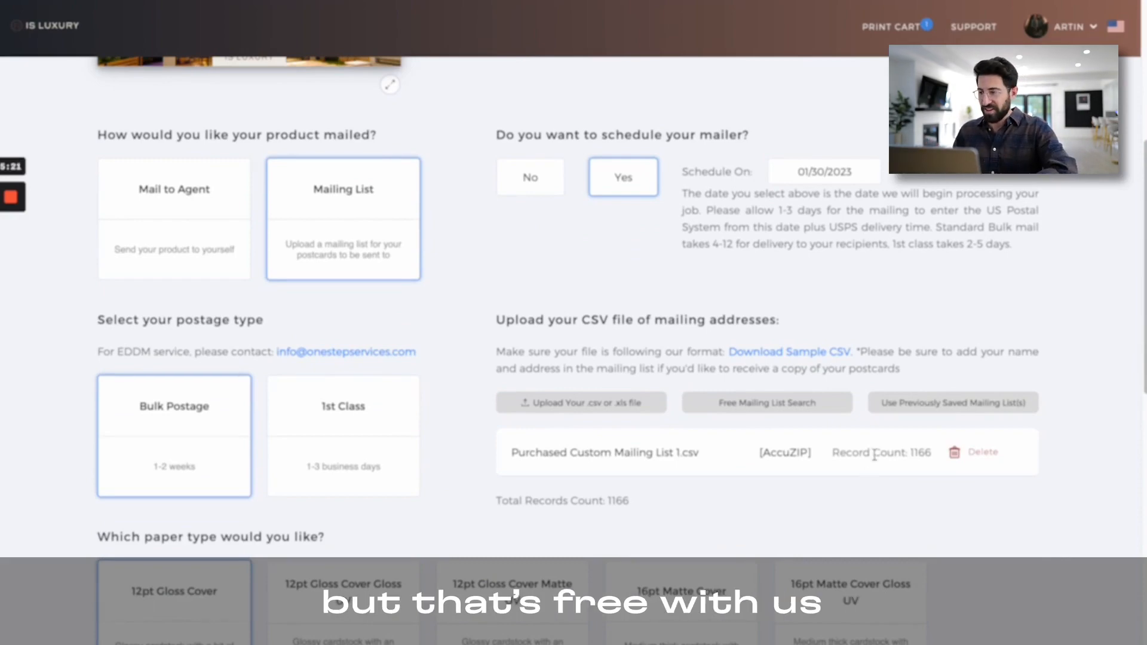
{"action": "scroll", "scroll_direction": "down", "scroll_amount": 3}
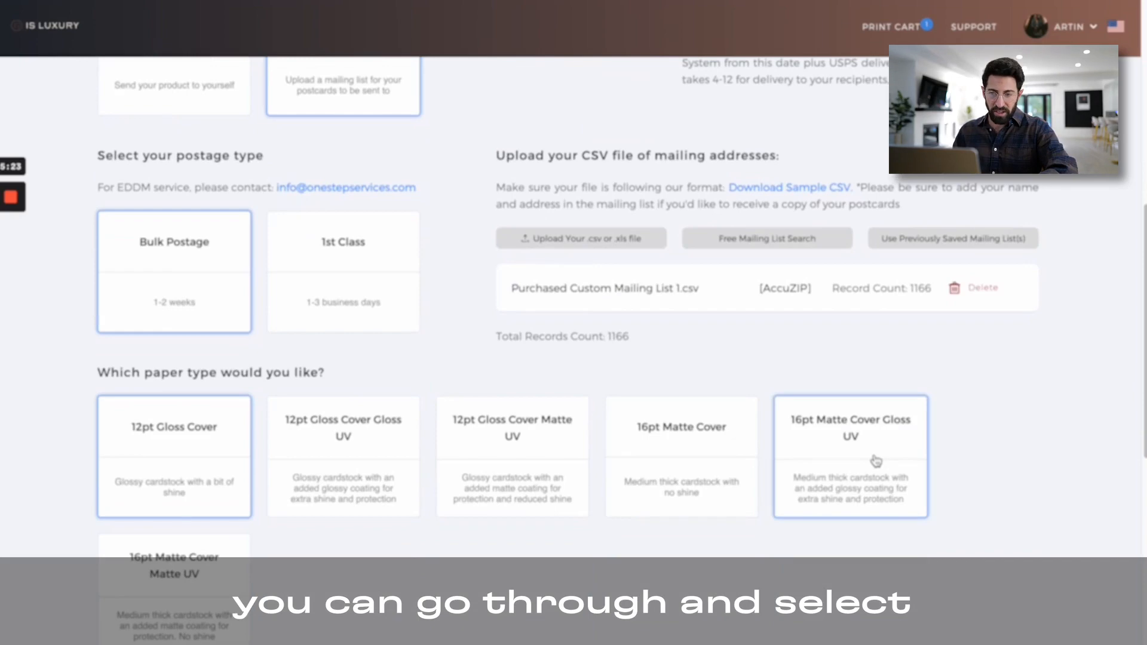
{"action": "scroll", "scroll_direction": "down", "scroll_amount": 3}
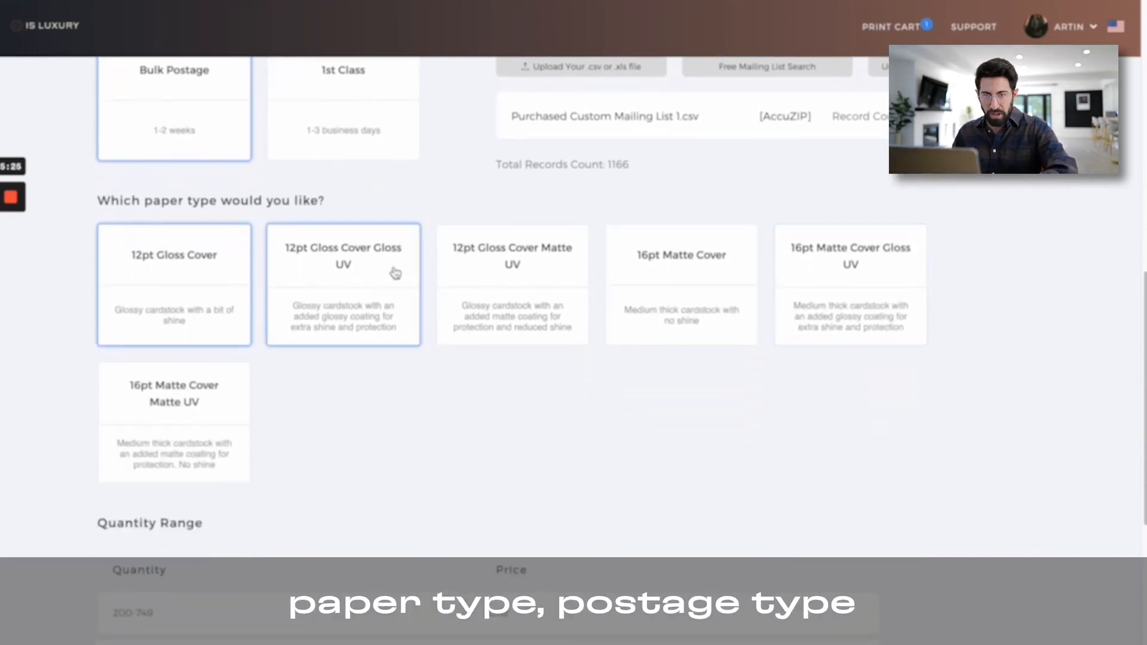
{"action": "scroll", "scroll_direction": "down", "scroll_amount": 3}
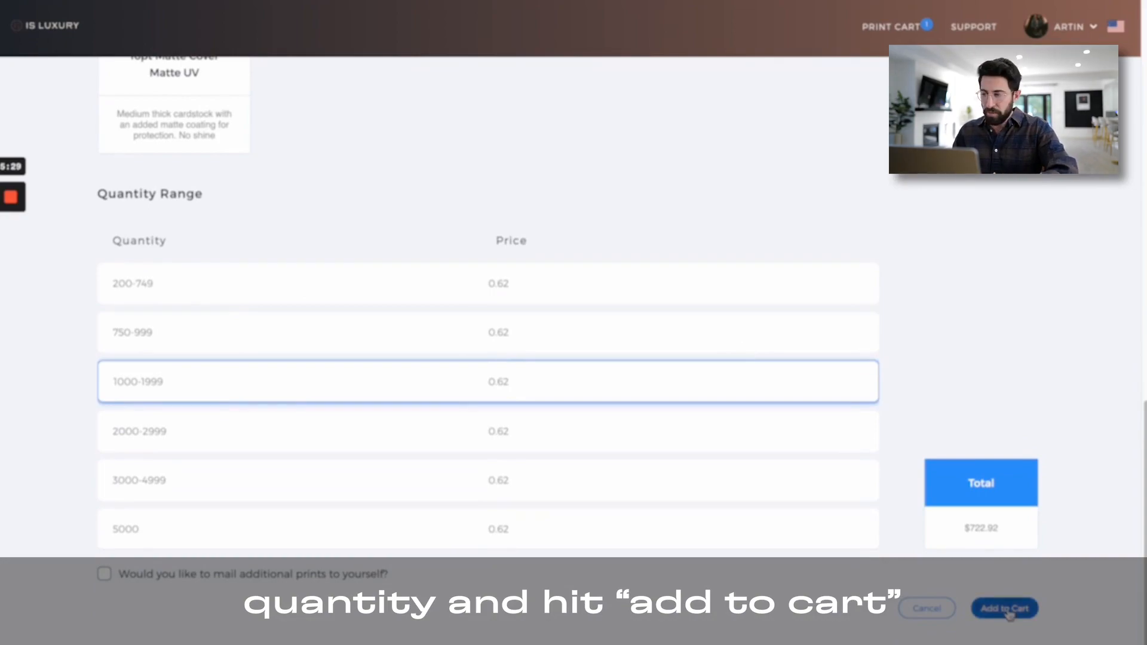
{"action": "left_click", "coordinate": [1005, 609]}
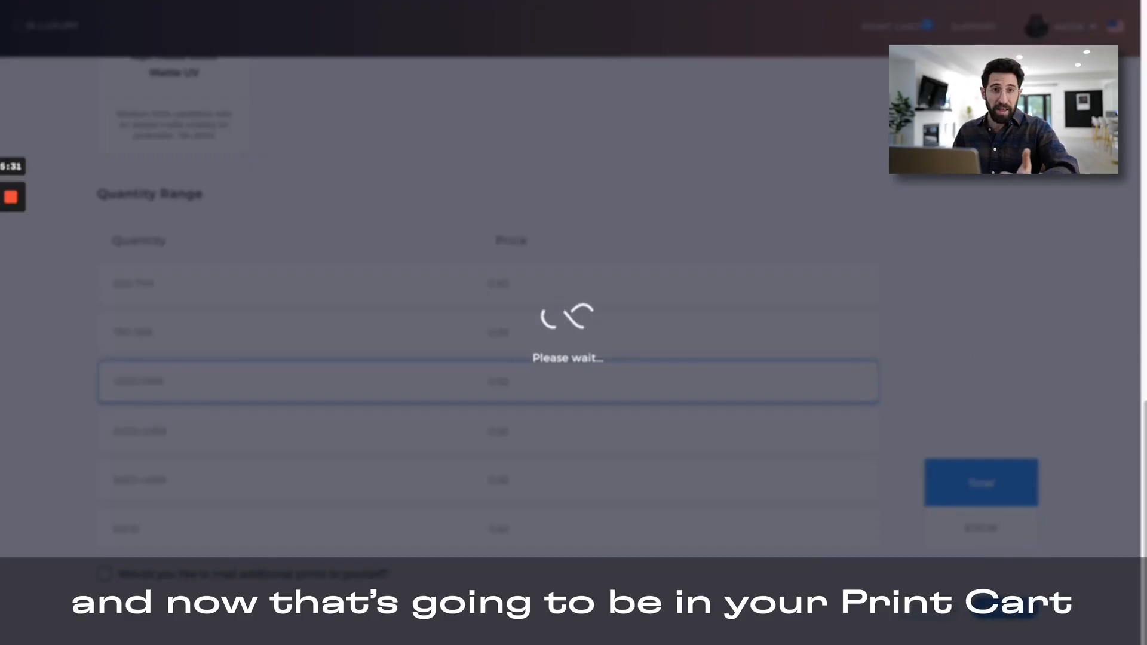
{"action": "mouse_move", "coordinate": [890, 35]}
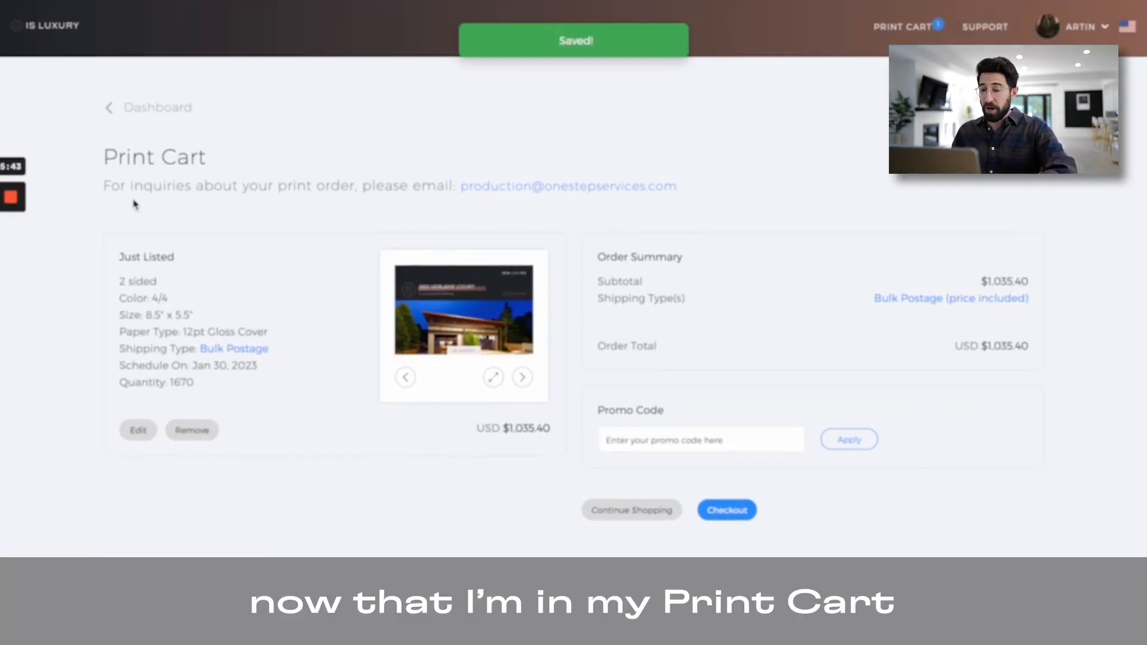
{"action": "mouse_move", "coordinate": [767, 510]}
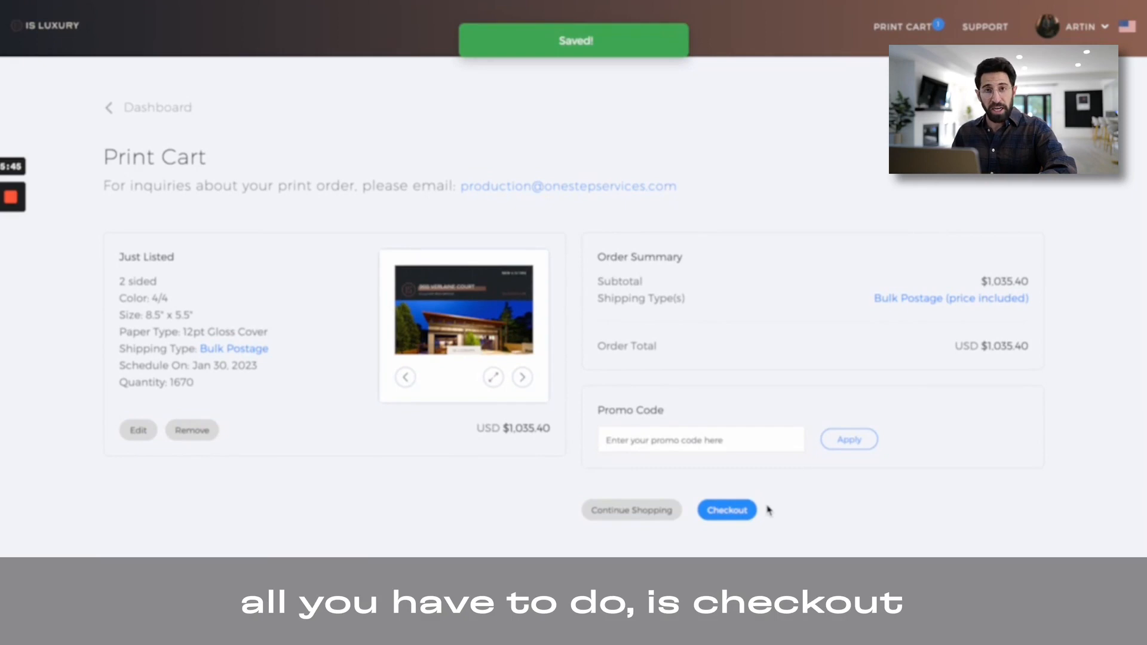